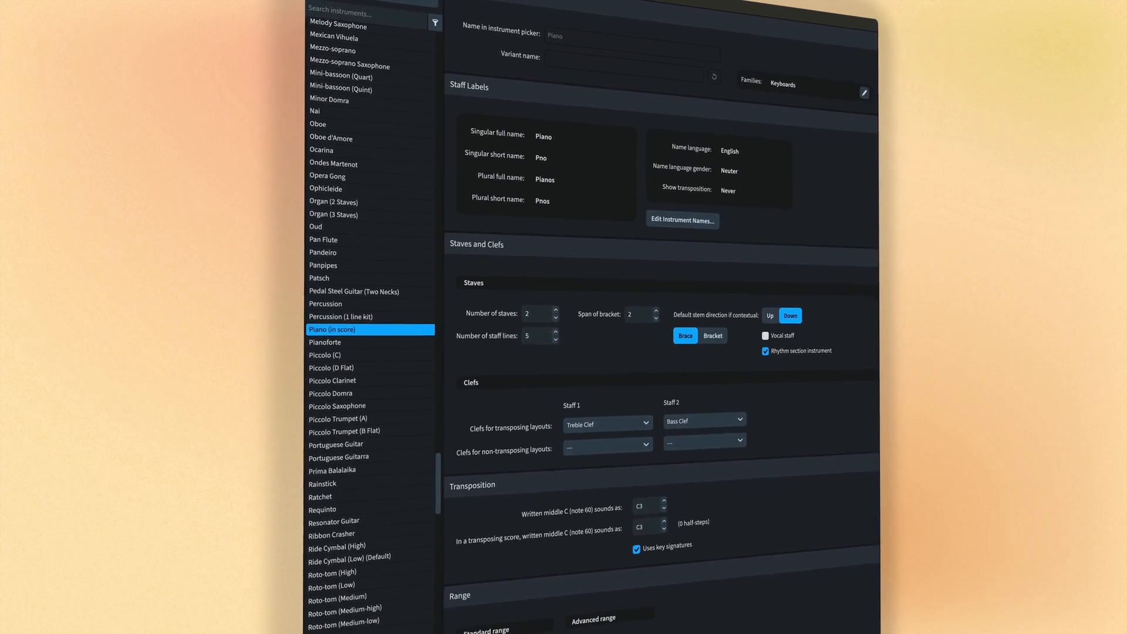
Step: Browse the instrument families and select Pitched Percussion to show its instruments
{"action": "left_click", "coordinate": [863, 92]}
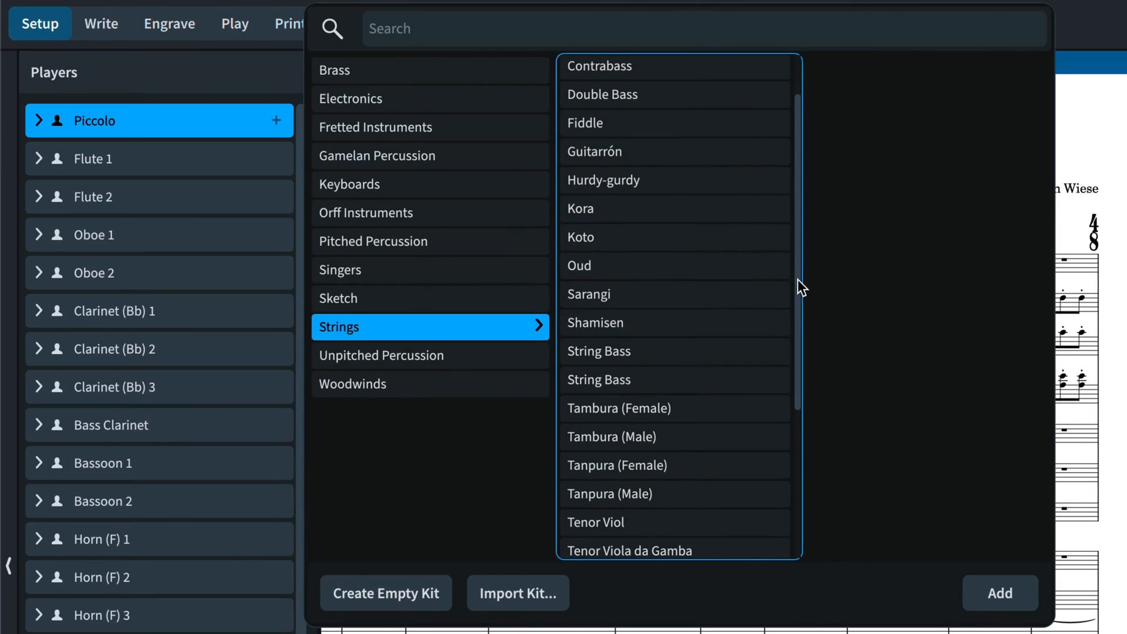
{"action": "scroll", "scroll_direction": "down", "scroll_amount": 3}
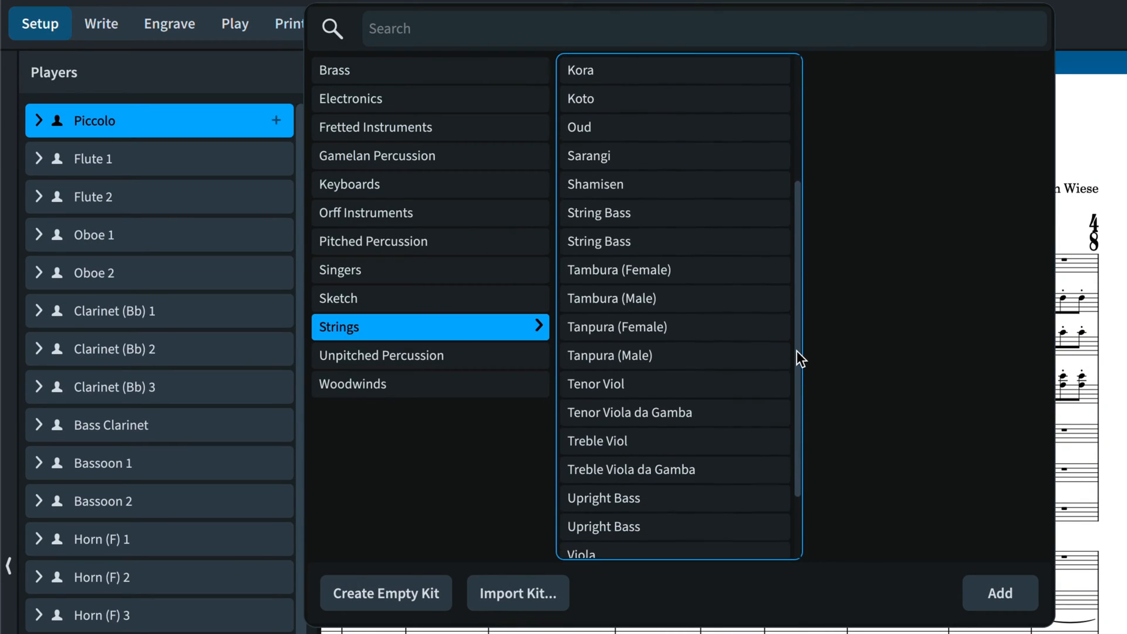
{"action": "scroll", "scroll_direction": "down", "scroll_amount": 3}
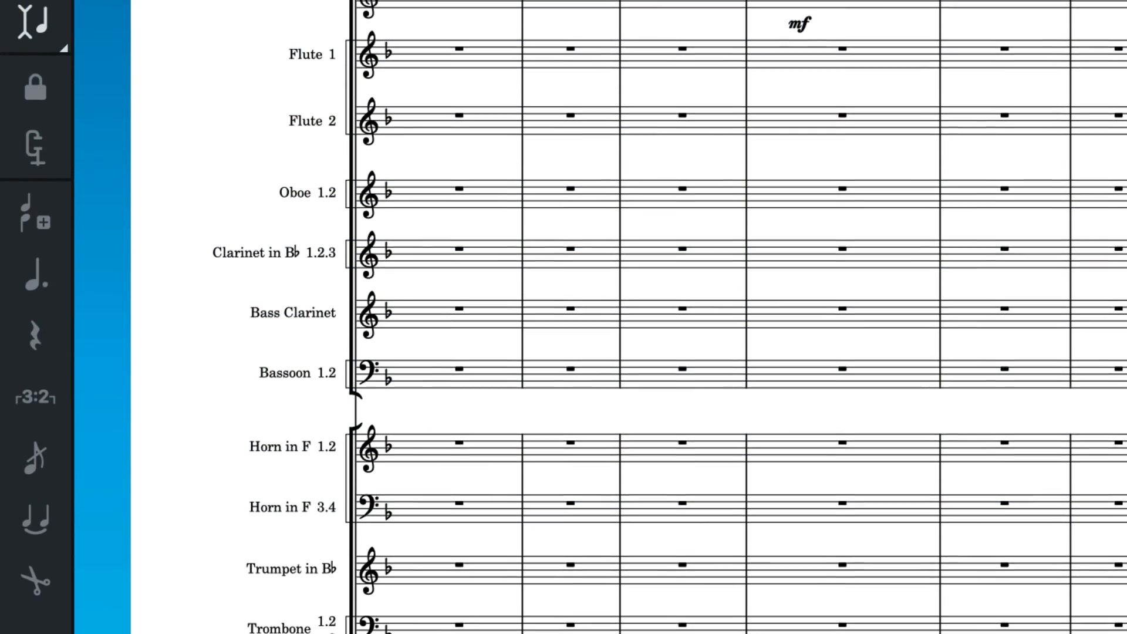
{"action": "scroll", "scroll_direction": "down", "scroll_amount": 3}
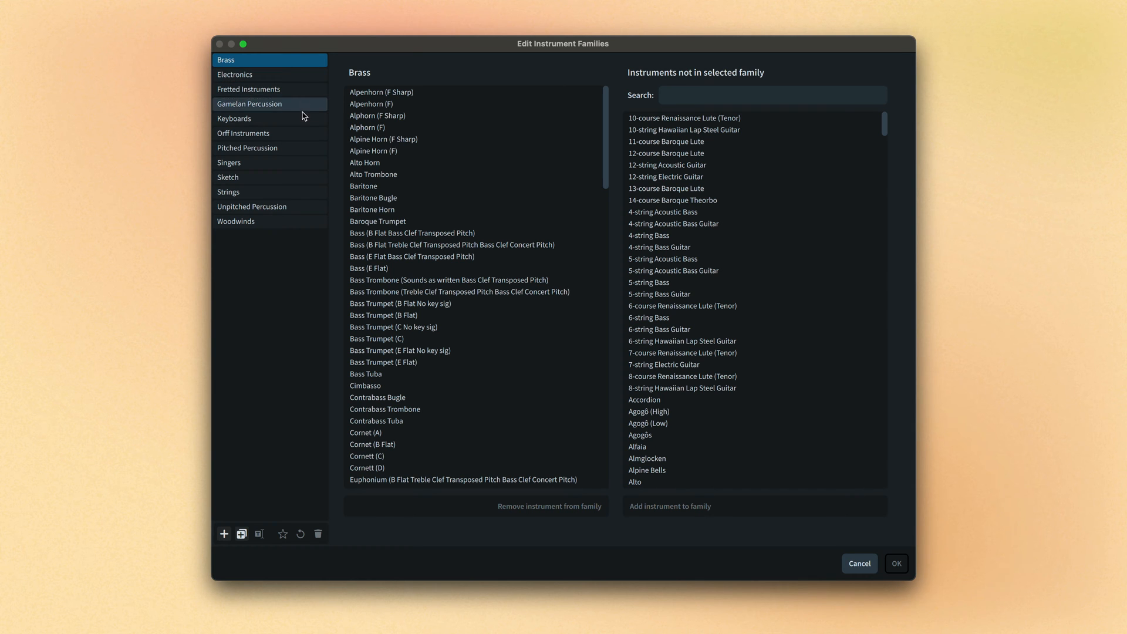
{"action": "left_click", "coordinate": [234, 119]}
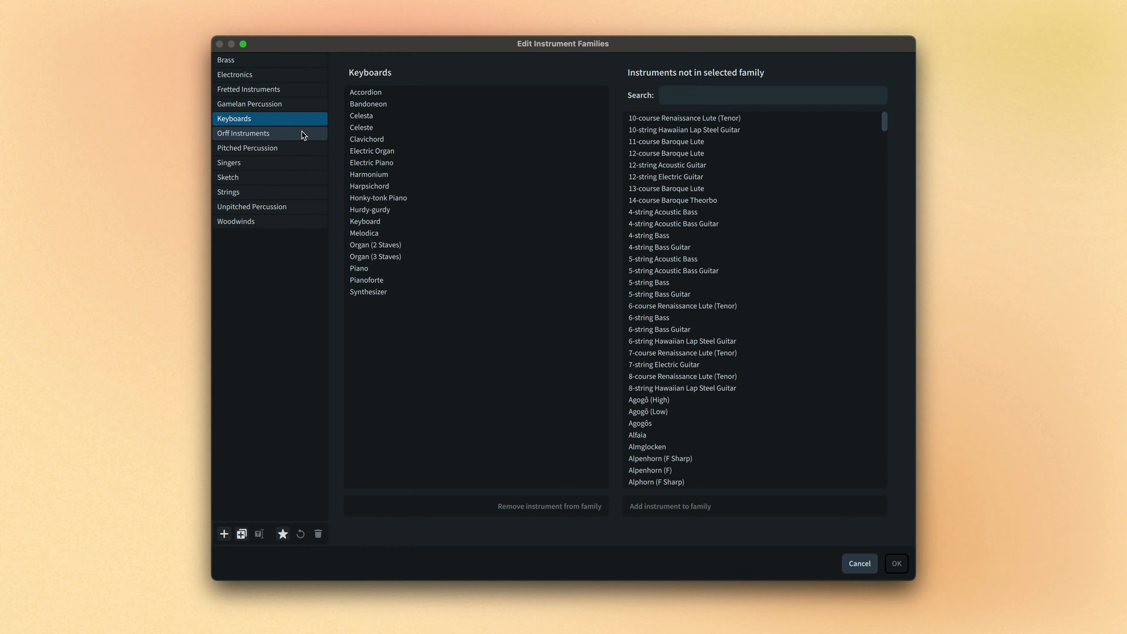
{"action": "left_click", "coordinate": [247, 147]}
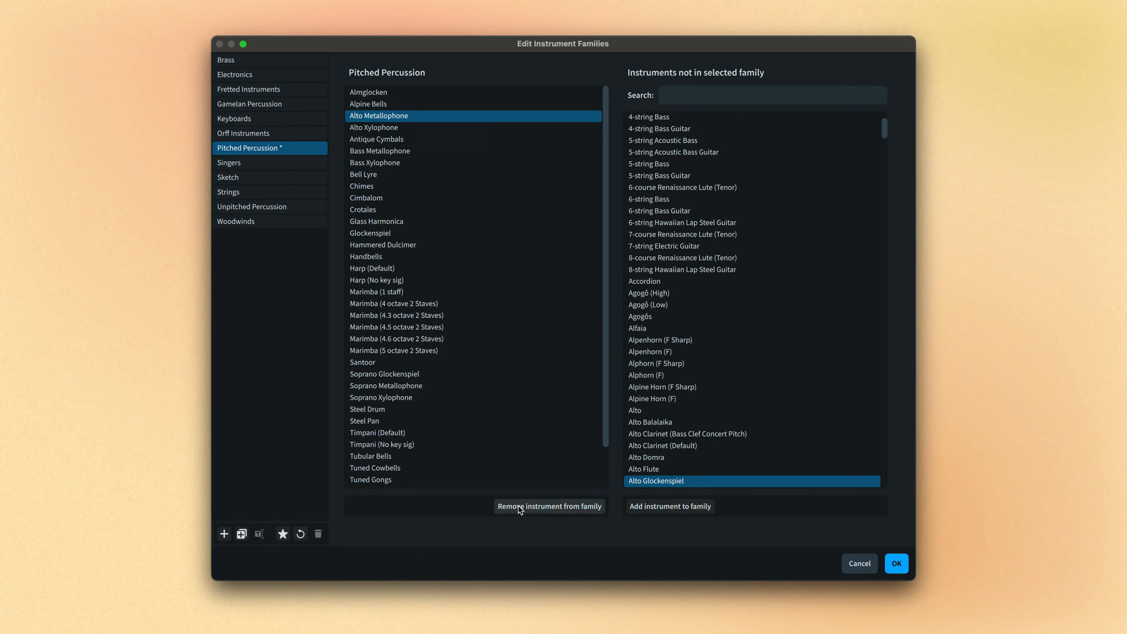
Step: Add Kettledrums (search 'ket') to Pitched Percussion and save it as the default
{"action": "type", "text": "ket"}
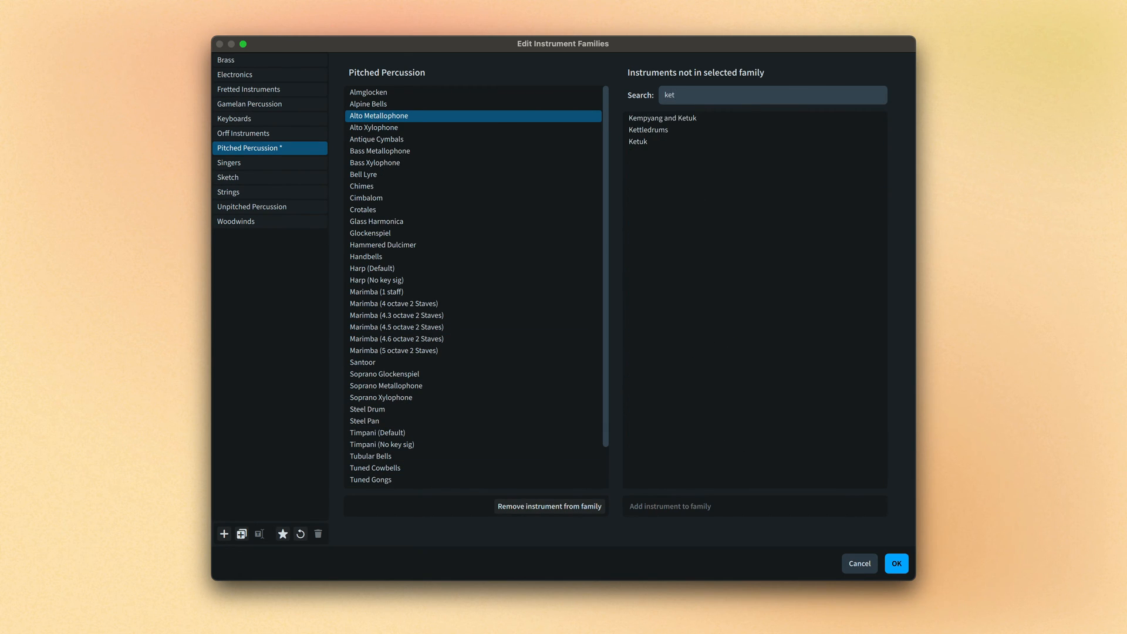
{"action": "left_click", "coordinate": [648, 129]}
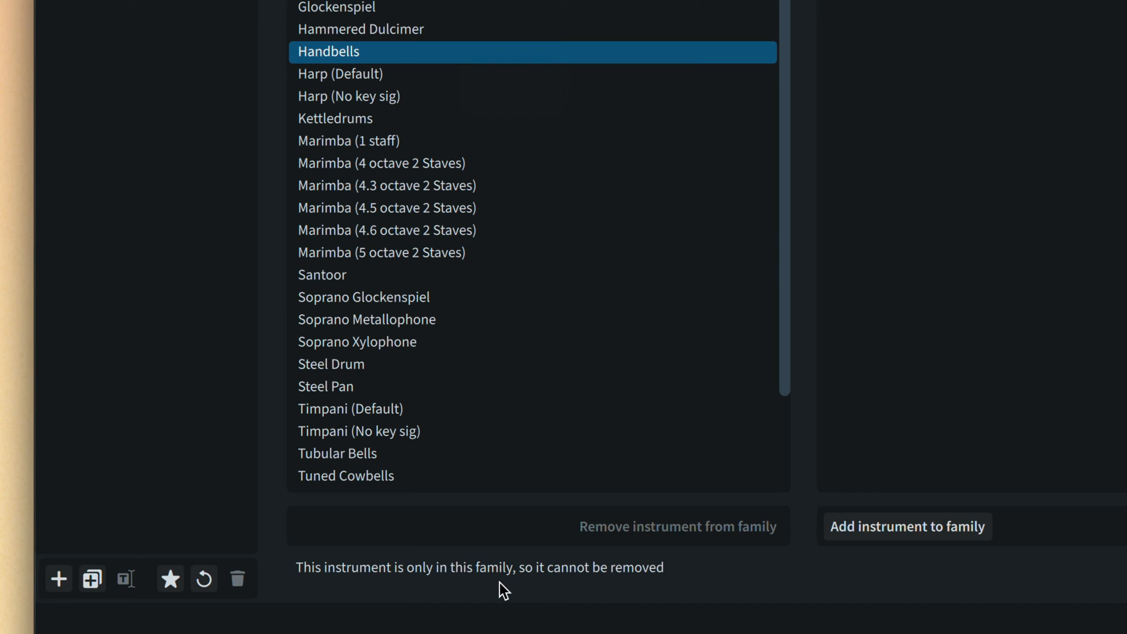
{"action": "mouse_move", "coordinate": [59, 577]}
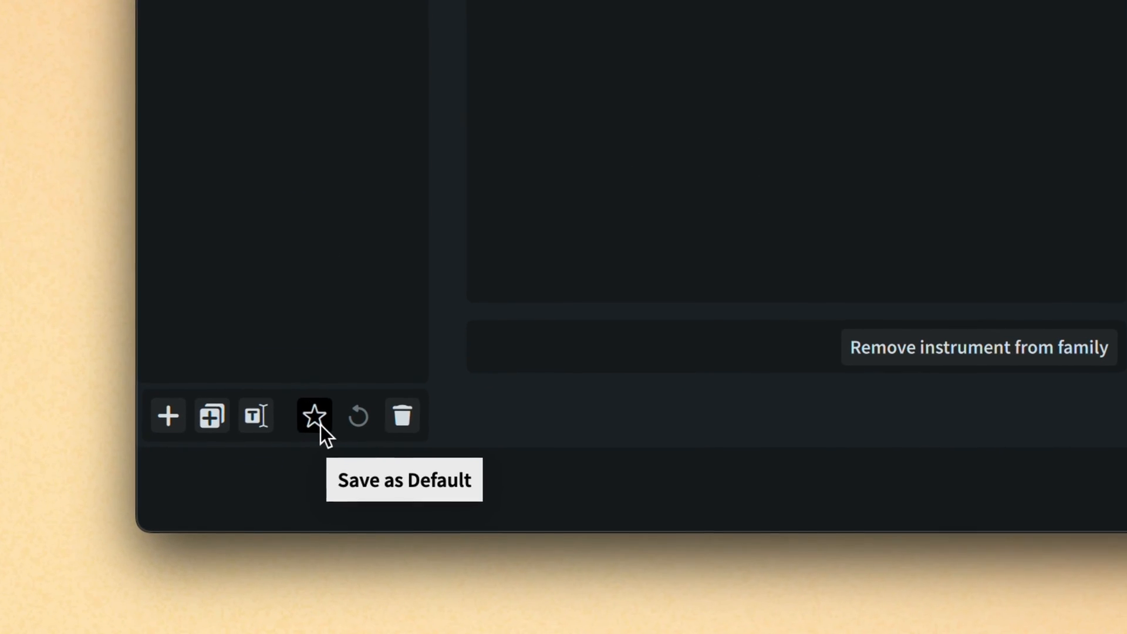
{"action": "mouse_move", "coordinate": [346, 458]}
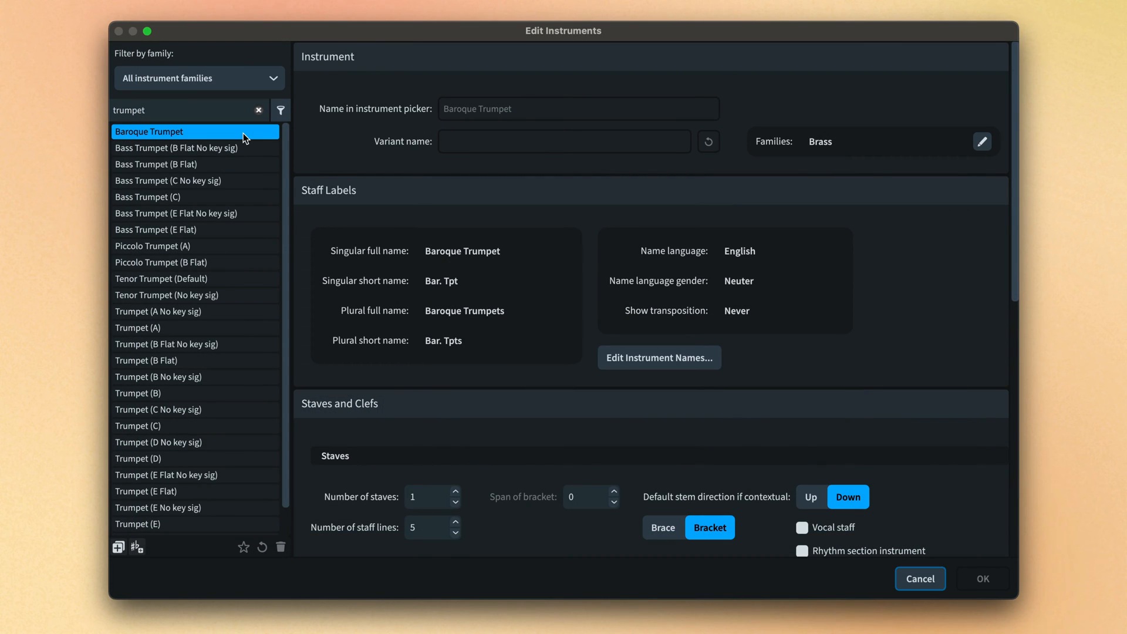
{"action": "left_click", "coordinate": [982, 141]}
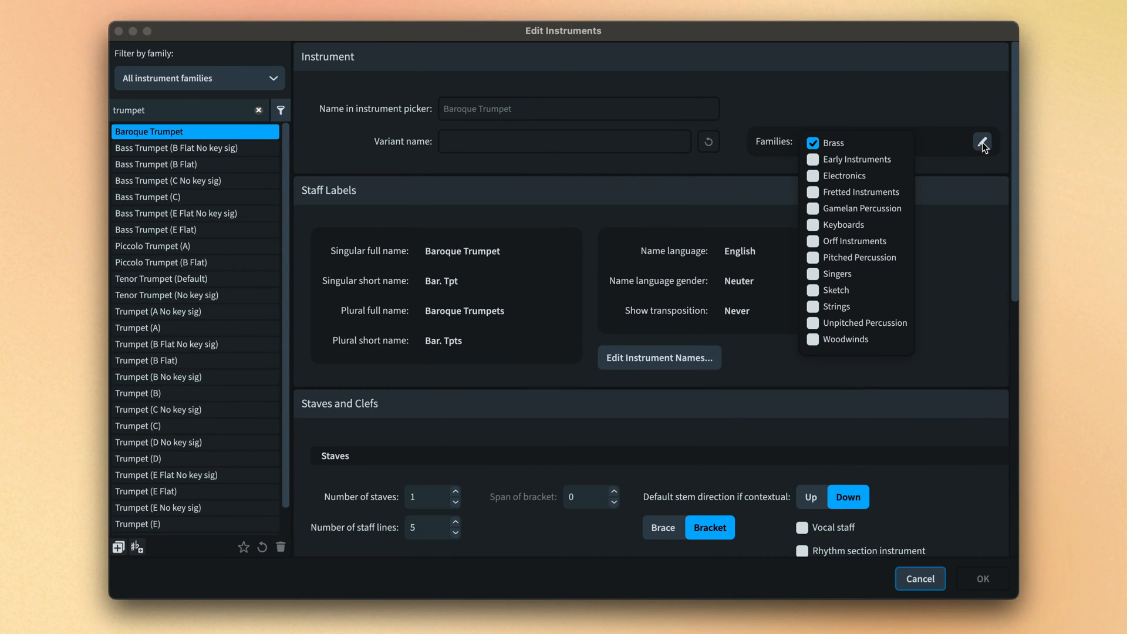
{"action": "left_click", "coordinate": [812, 159]}
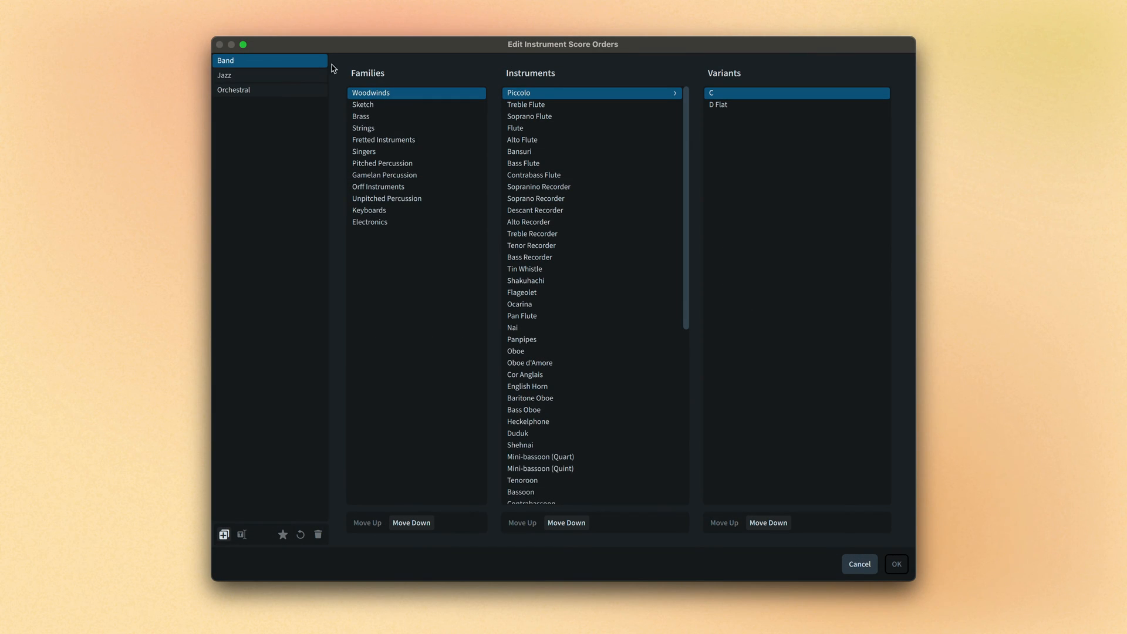
{"action": "left_click", "coordinate": [233, 89]}
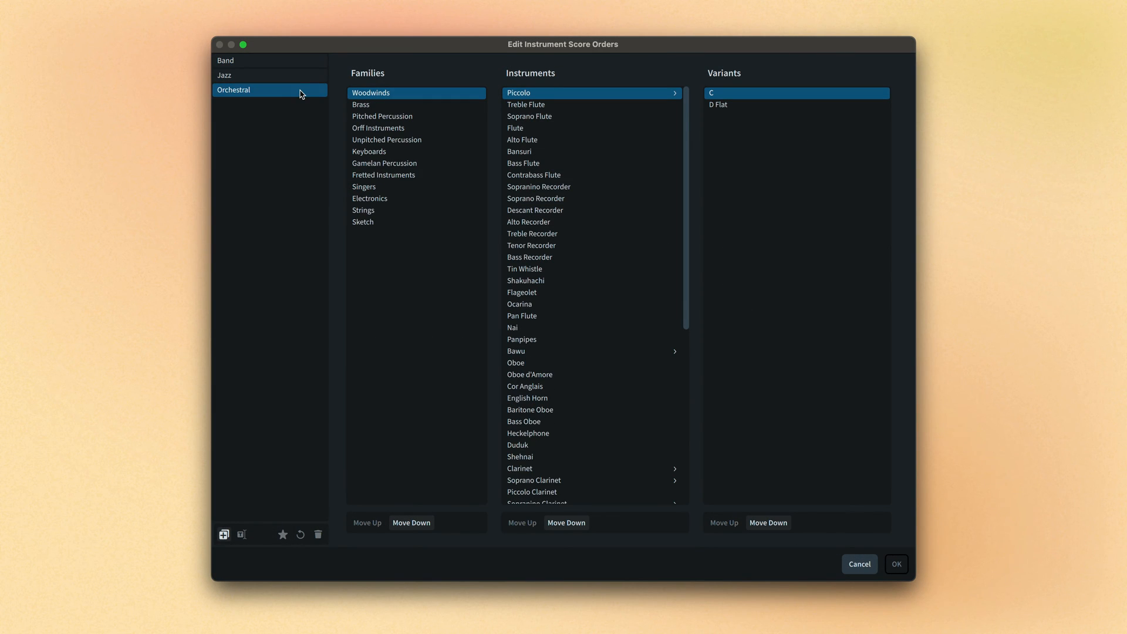
{"action": "left_click", "coordinate": [360, 104]}
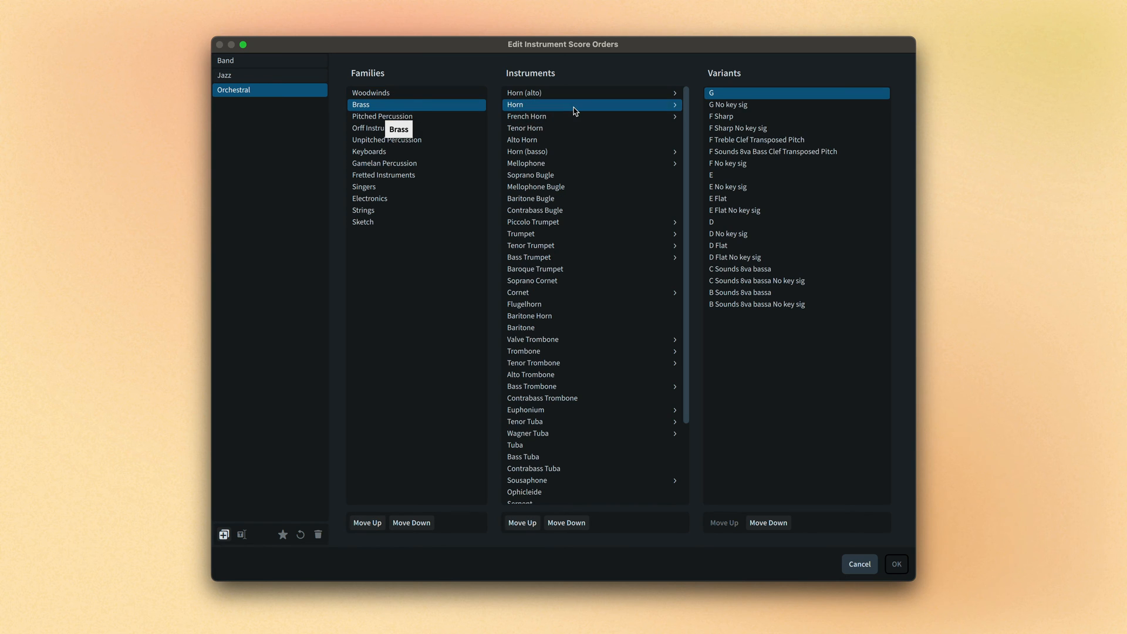
{"action": "left_click", "coordinate": [755, 140]}
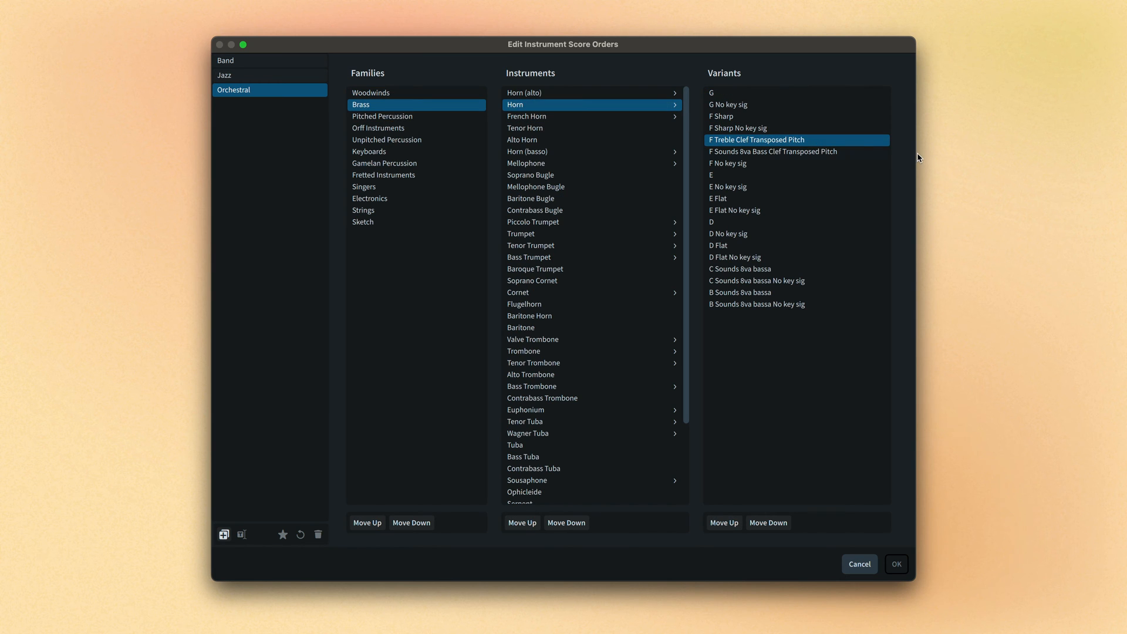
{"action": "left_click", "coordinate": [895, 563]}
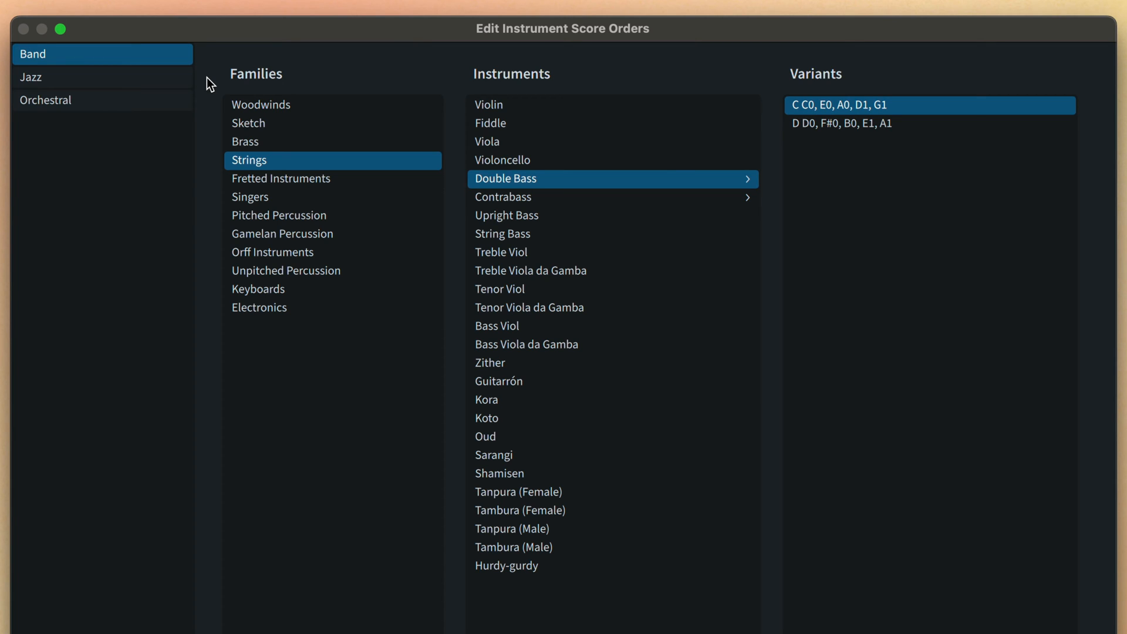
{"action": "left_click", "coordinate": [46, 100]}
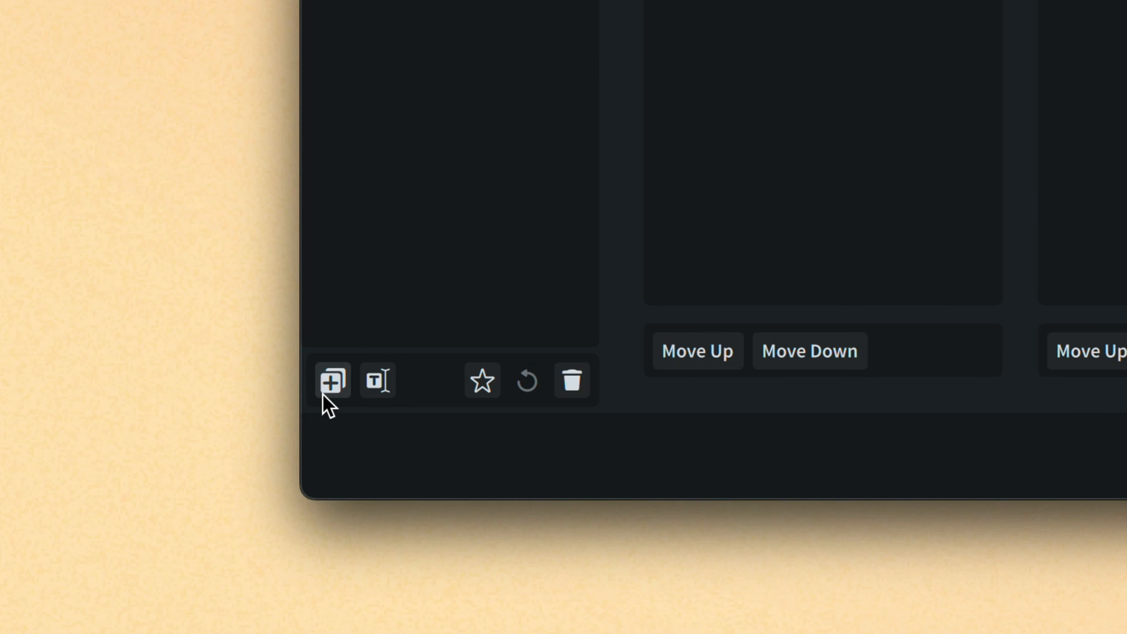
Step: Duplicate the existing score order as 'My Ensembles' and select the Keyboards family to reposition it
{"action": "left_click", "coordinate": [331, 381]}
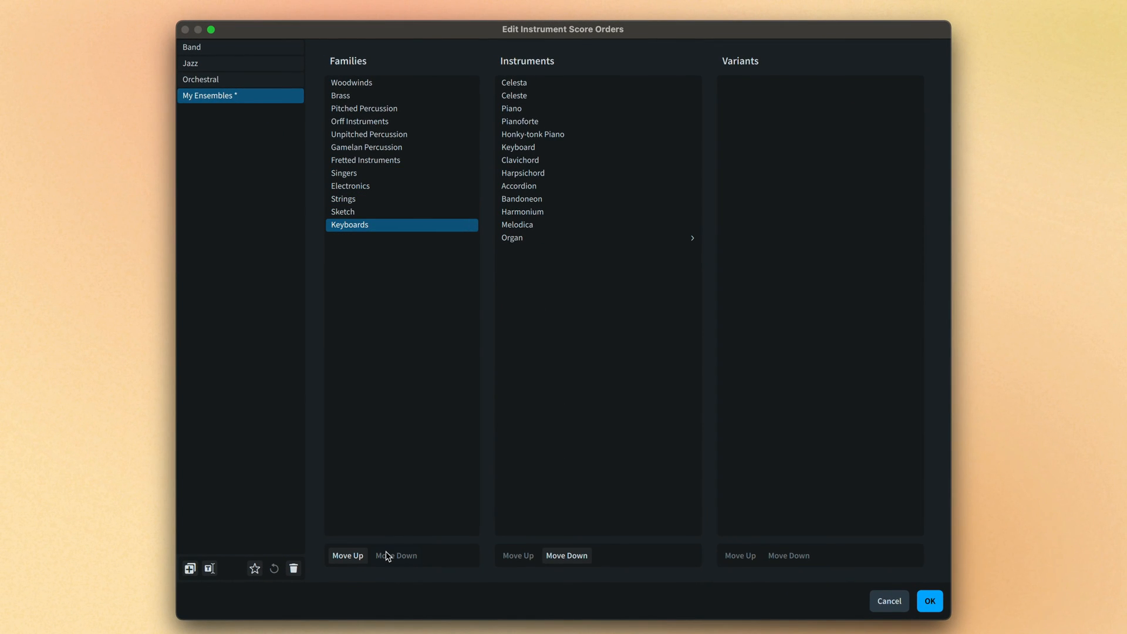
{"action": "left_click", "coordinate": [511, 109]}
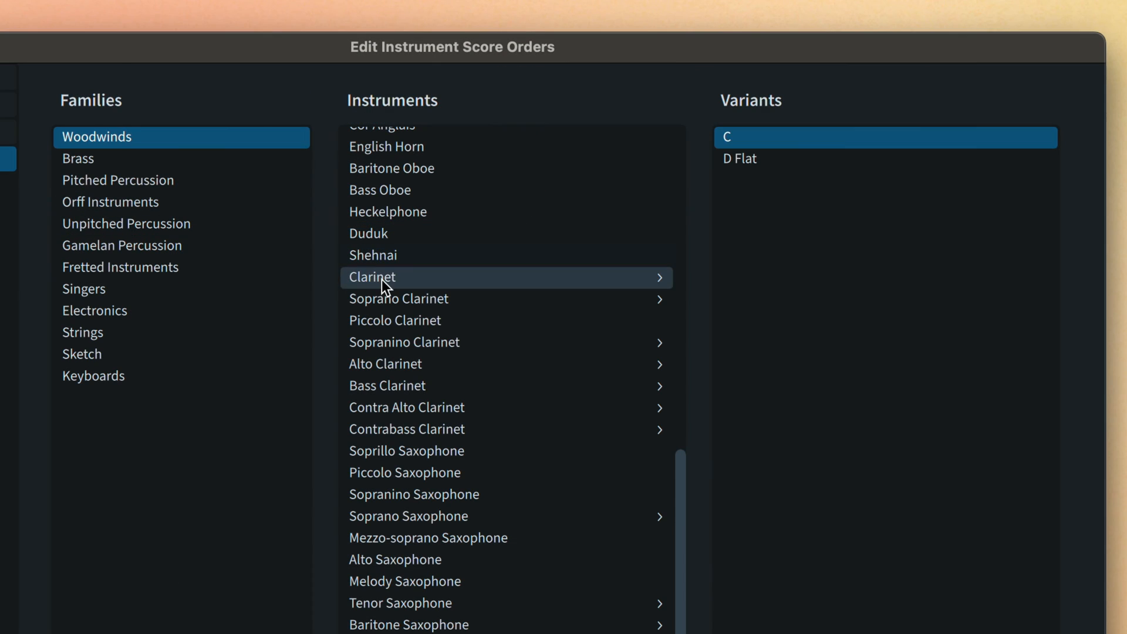
{"action": "left_click", "coordinate": [371, 276]}
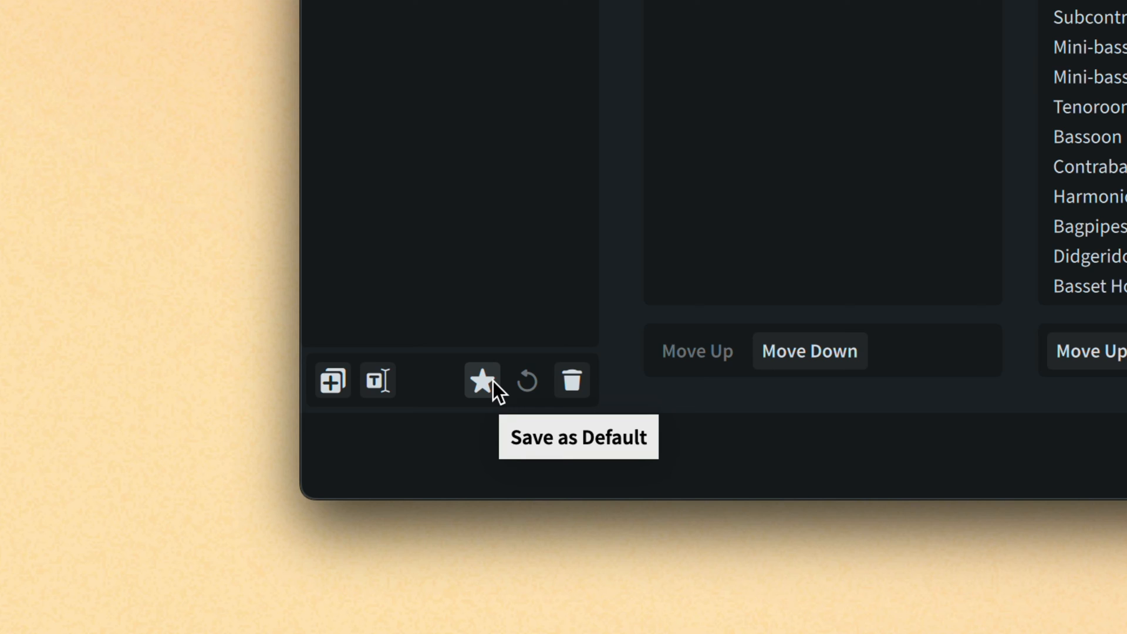
{"action": "mouse_move", "coordinate": [522, 425]}
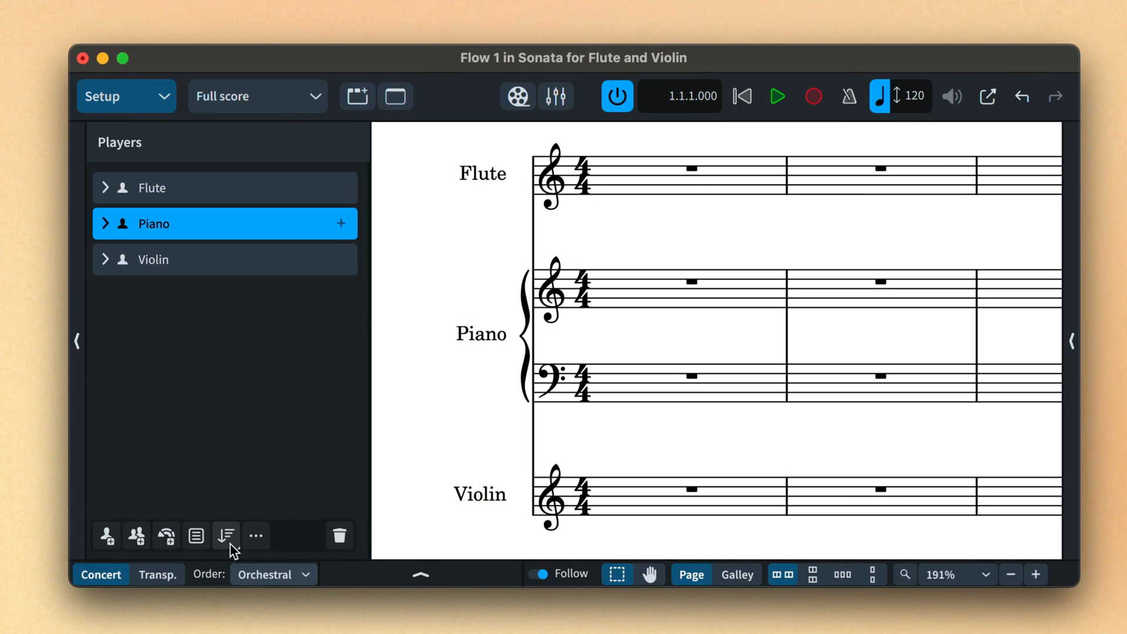
Step: Choose My Ensembles from the Players panel Order list so Piano follows Violin
{"action": "left_click", "coordinate": [225, 535]}
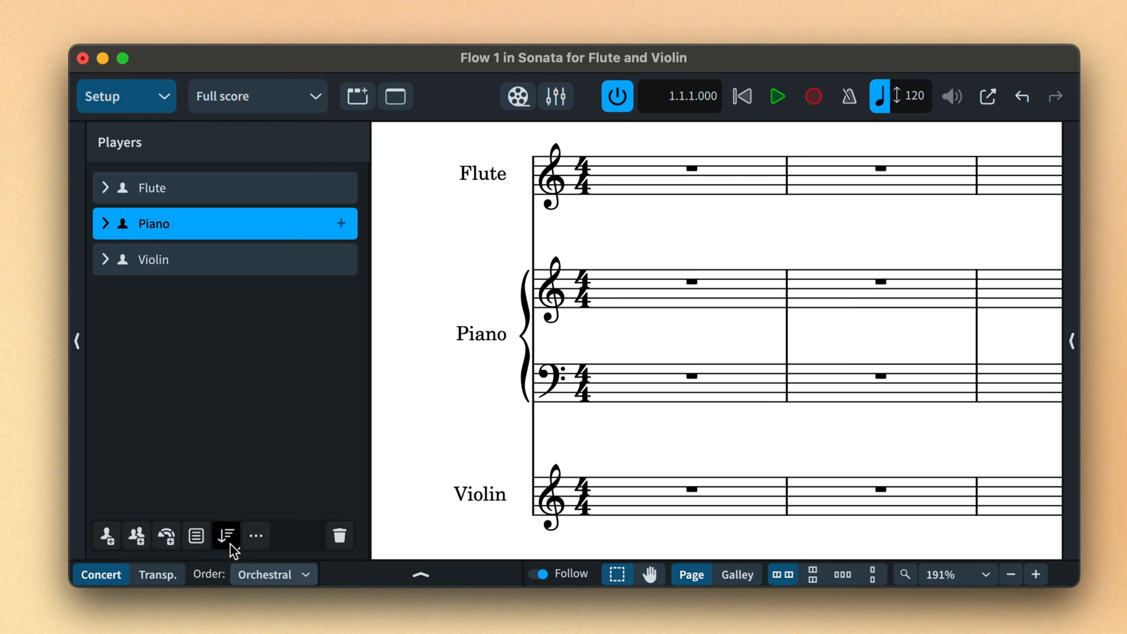
{"action": "left_click", "coordinate": [224, 536]}
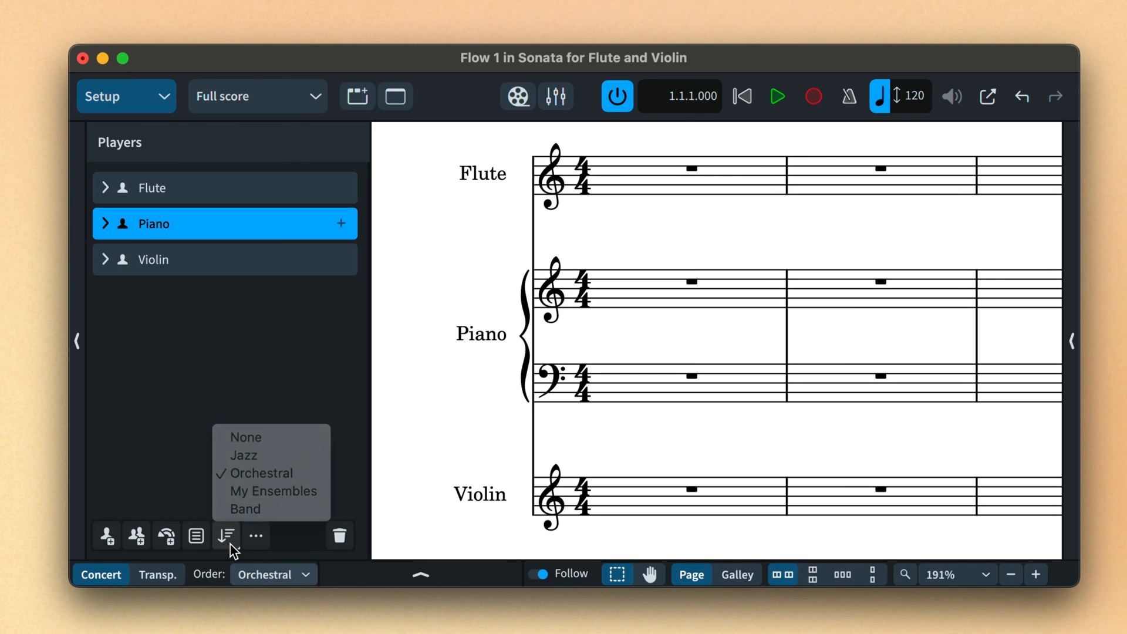
{"action": "left_click", "coordinate": [273, 574]}
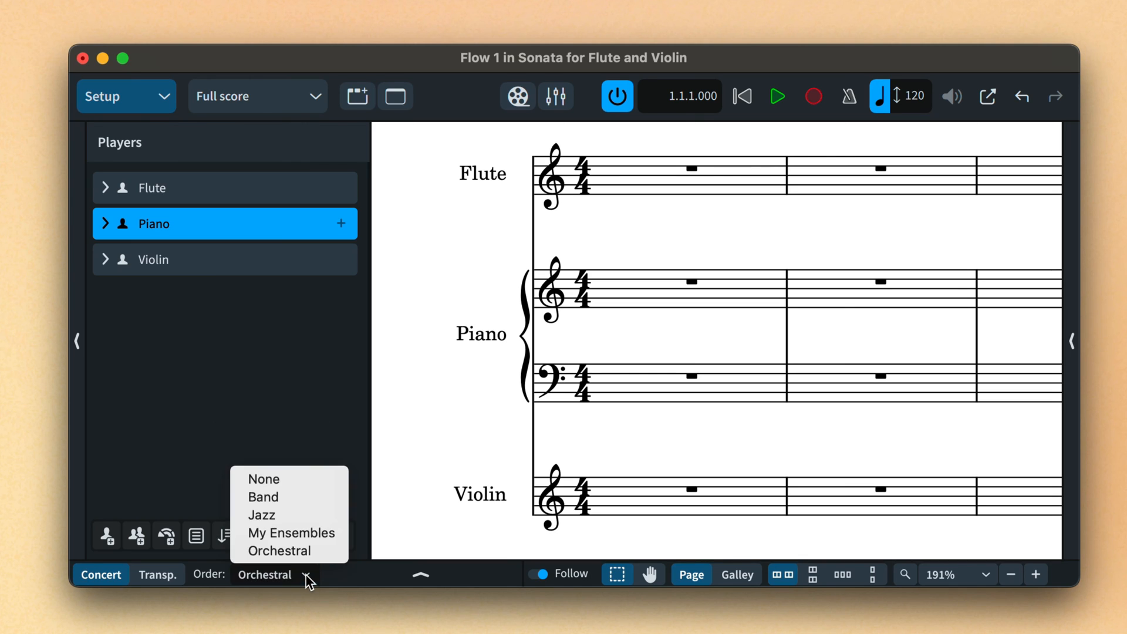
{"action": "left_click", "coordinate": [291, 532]}
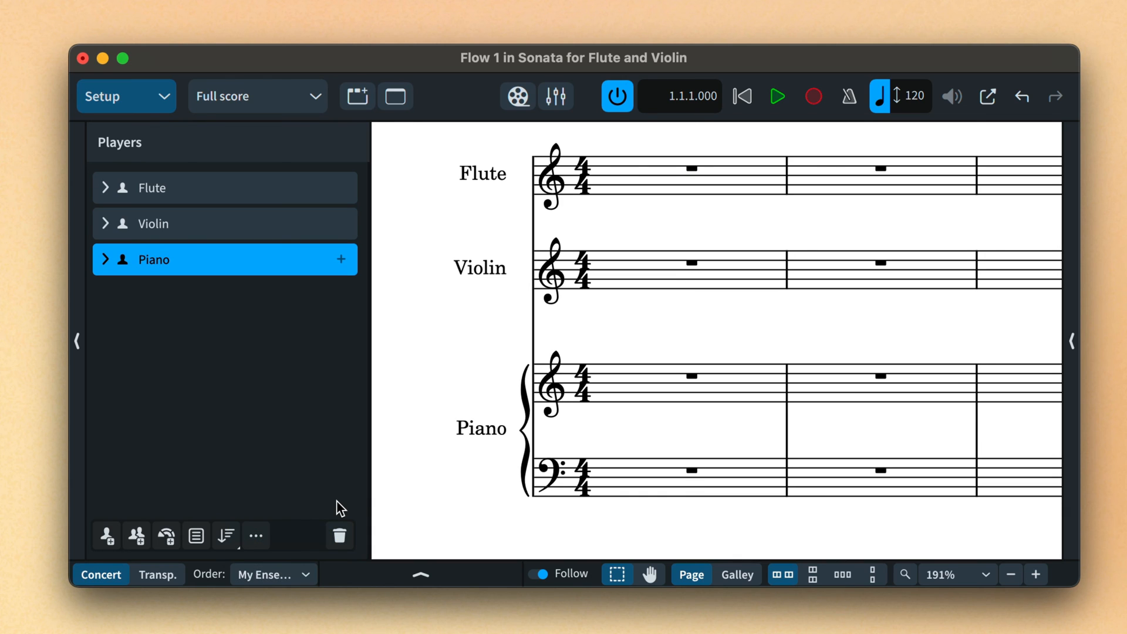
{"action": "left_click", "coordinate": [273, 574]}
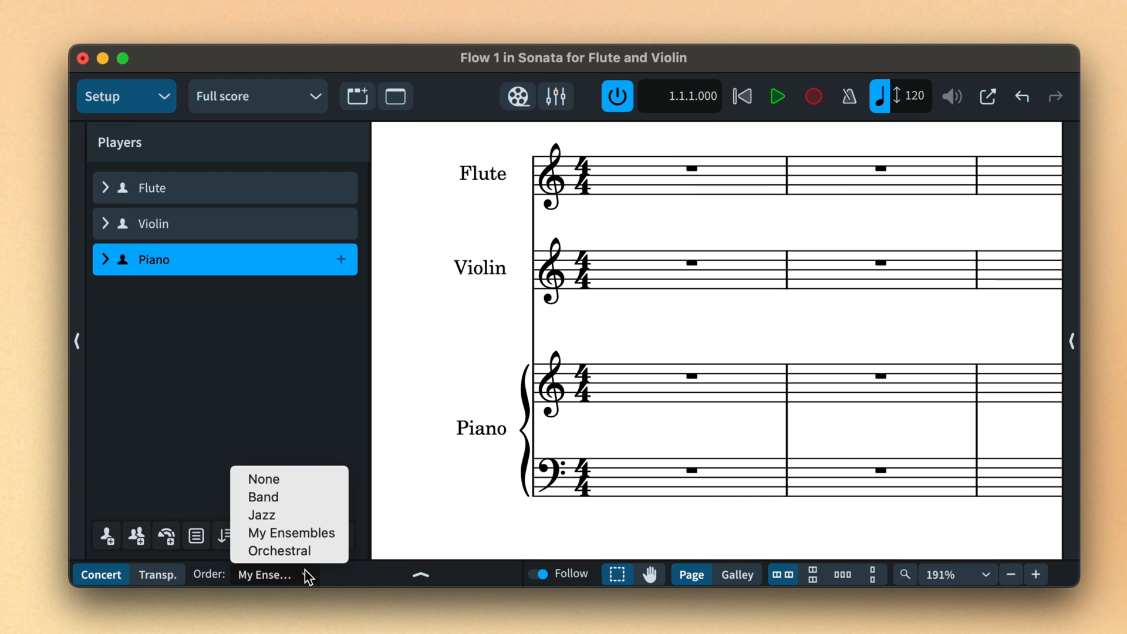